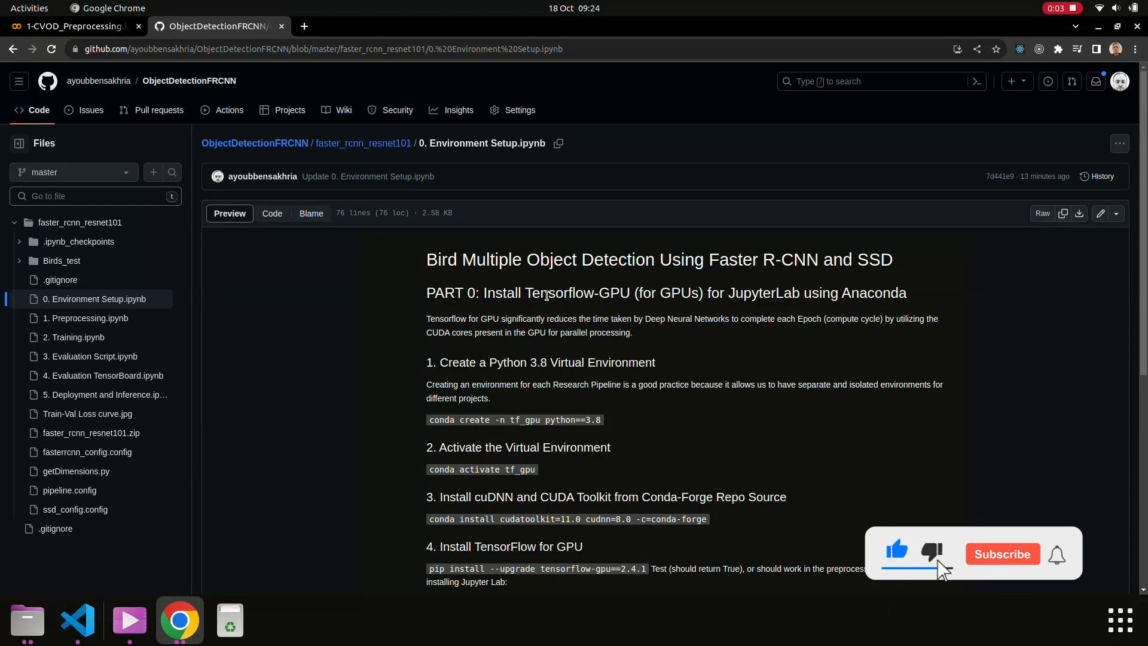
# Open 1. Preprocessing.ipynb from the repository's faster_rcnn_resnet101 folder.
pyautogui.click(1002, 553)
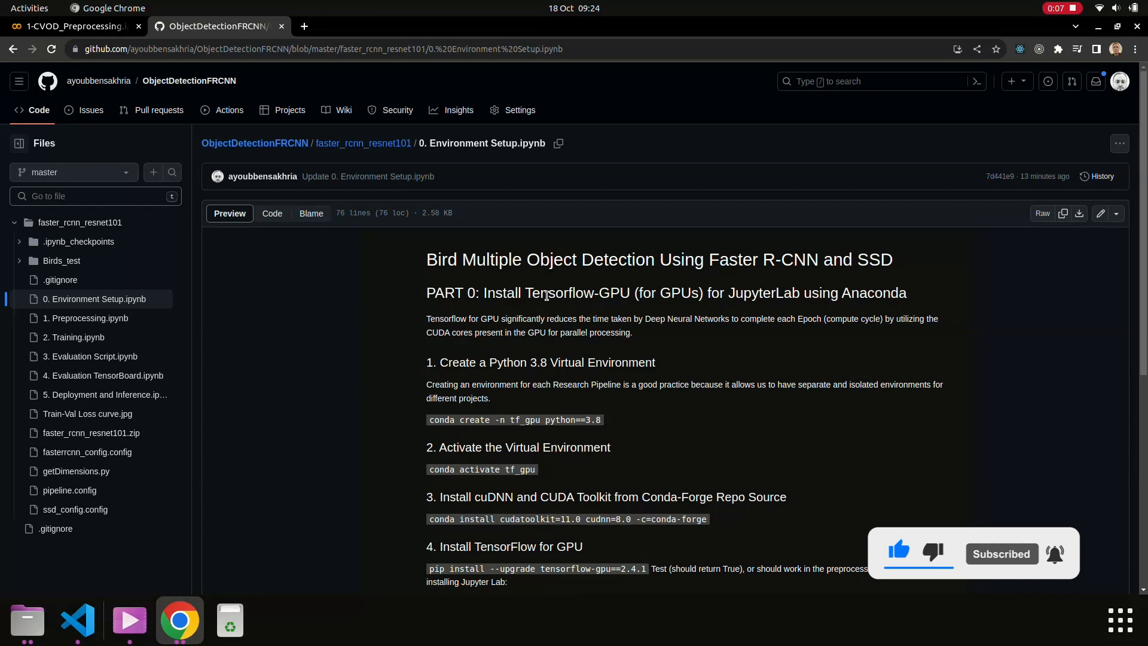
pyautogui.scroll(-3)
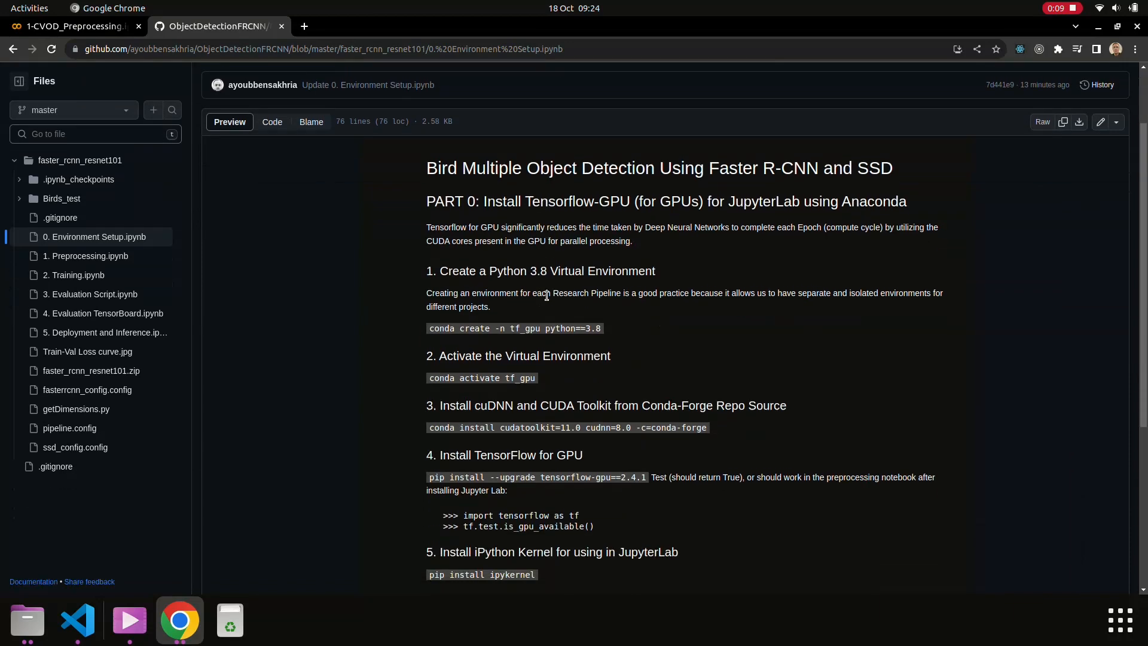
pyautogui.scroll(-3)
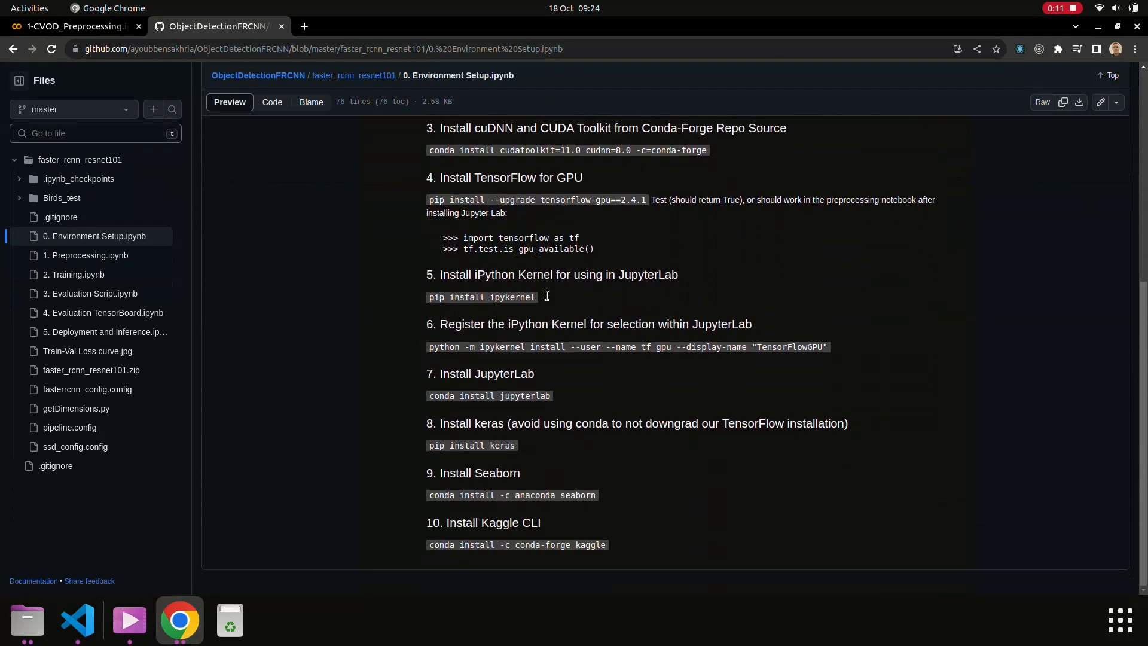
pyautogui.moveTo(87, 254)
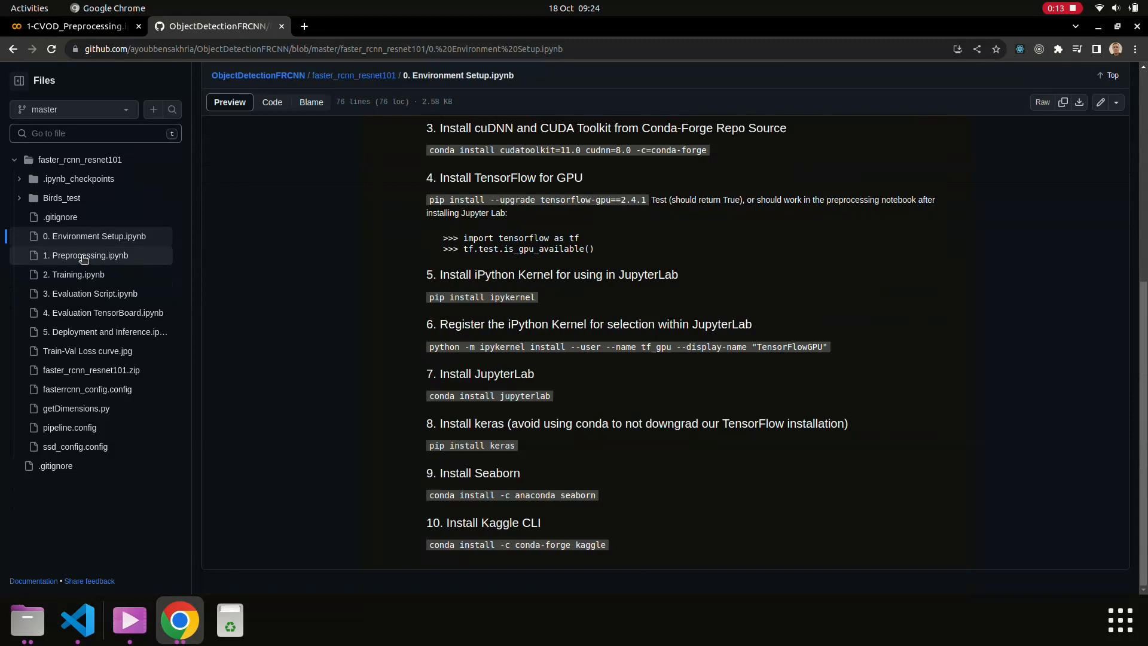
pyautogui.click(85, 254)
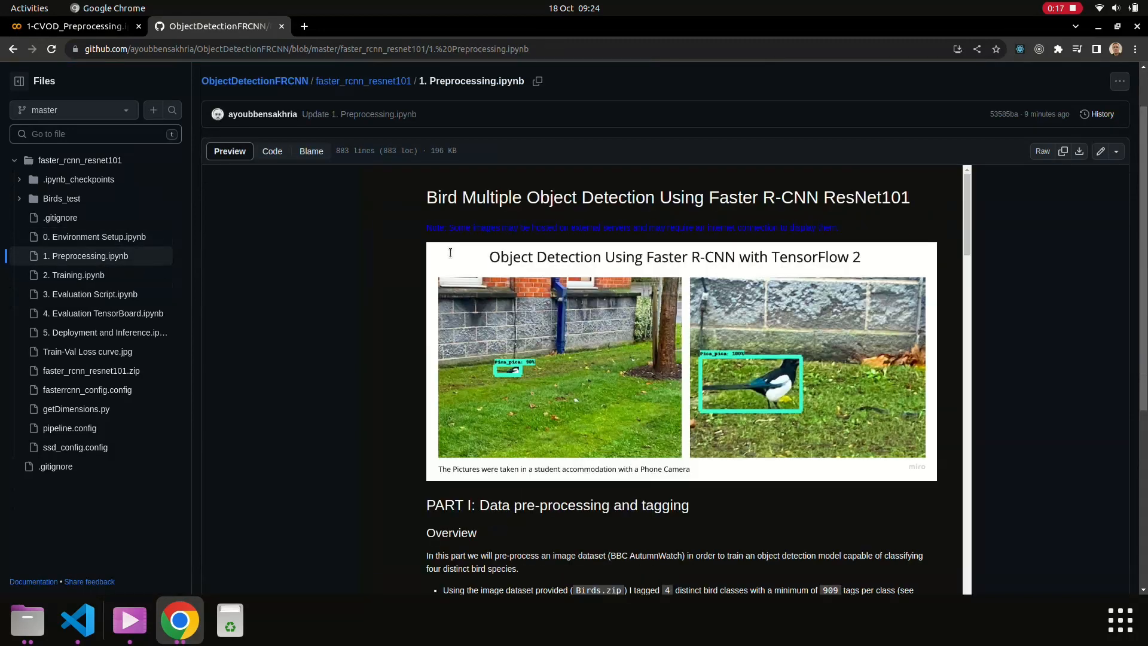
pyautogui.moveTo(2, 305)
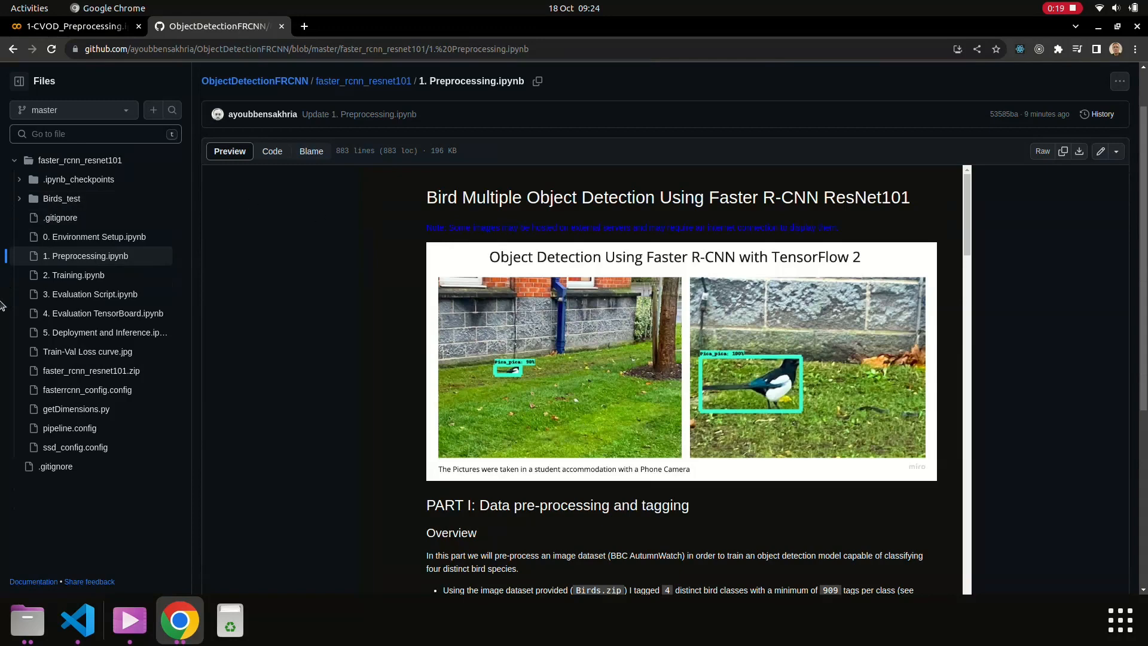
pyautogui.moveTo(346, 295)
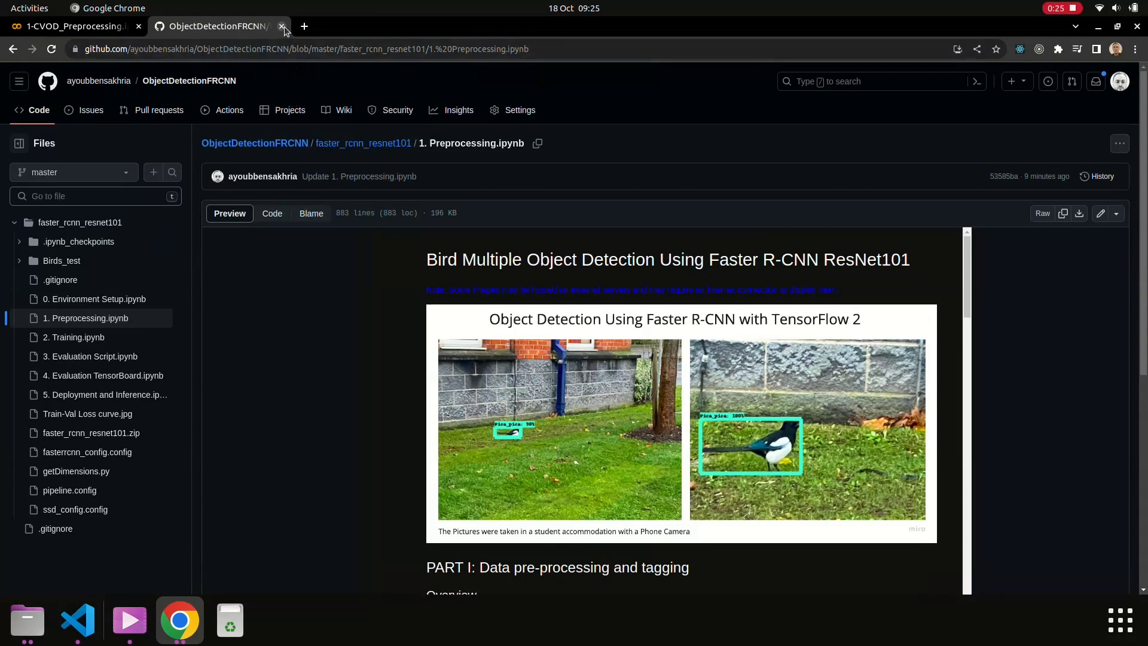
pyautogui.moveTo(215, 25)
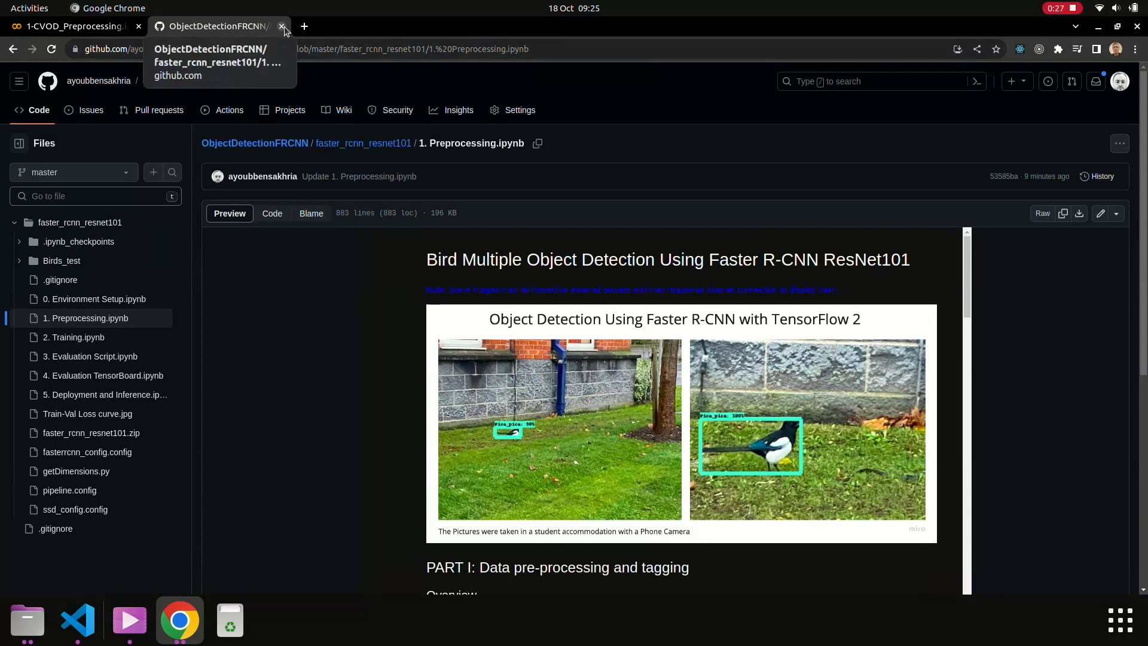
# Close the GitHub page and show the Resources panel for 1-CVOD_Preprocessing.ipynb.
pyautogui.click(282, 26)
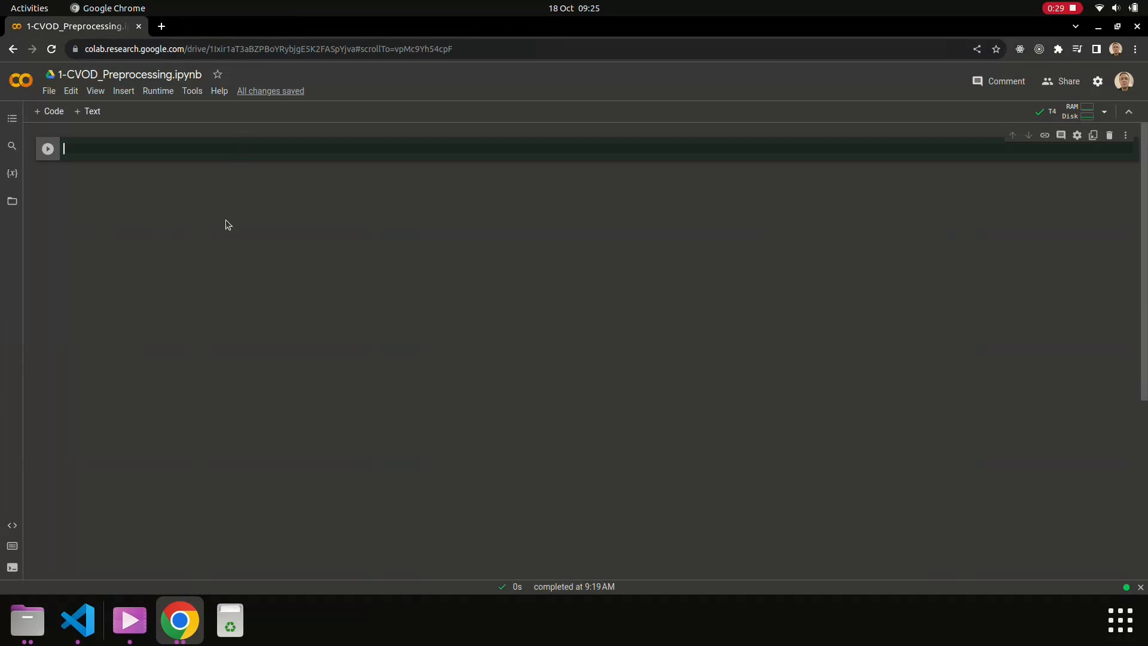
pyautogui.doubleClick(130, 75)
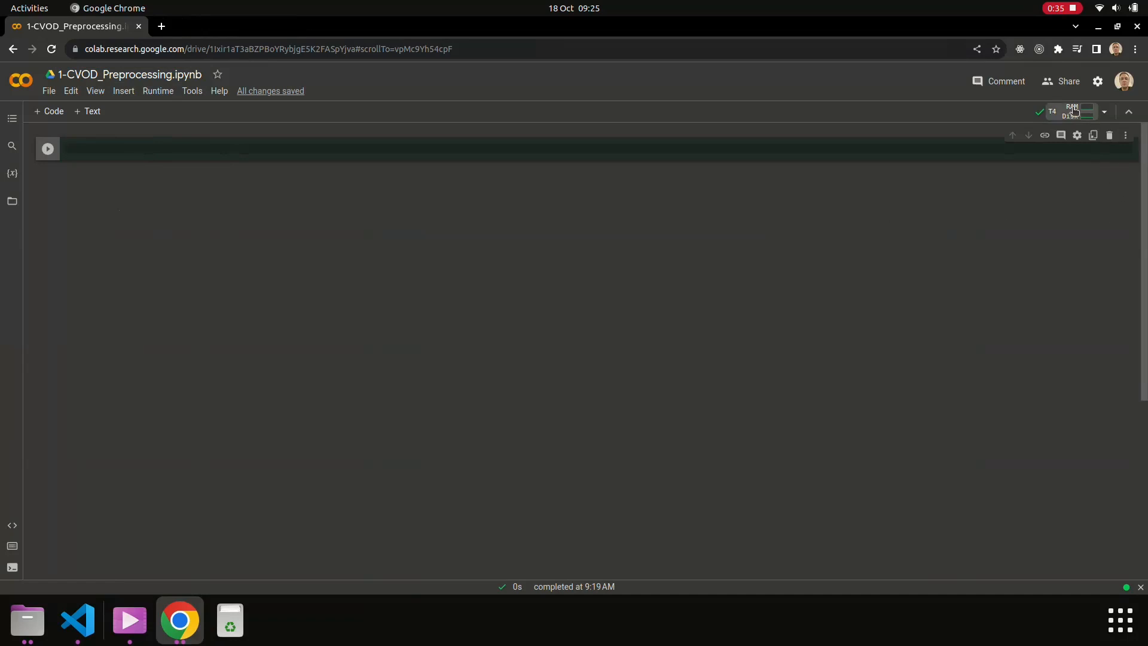
pyautogui.click(1076, 111)
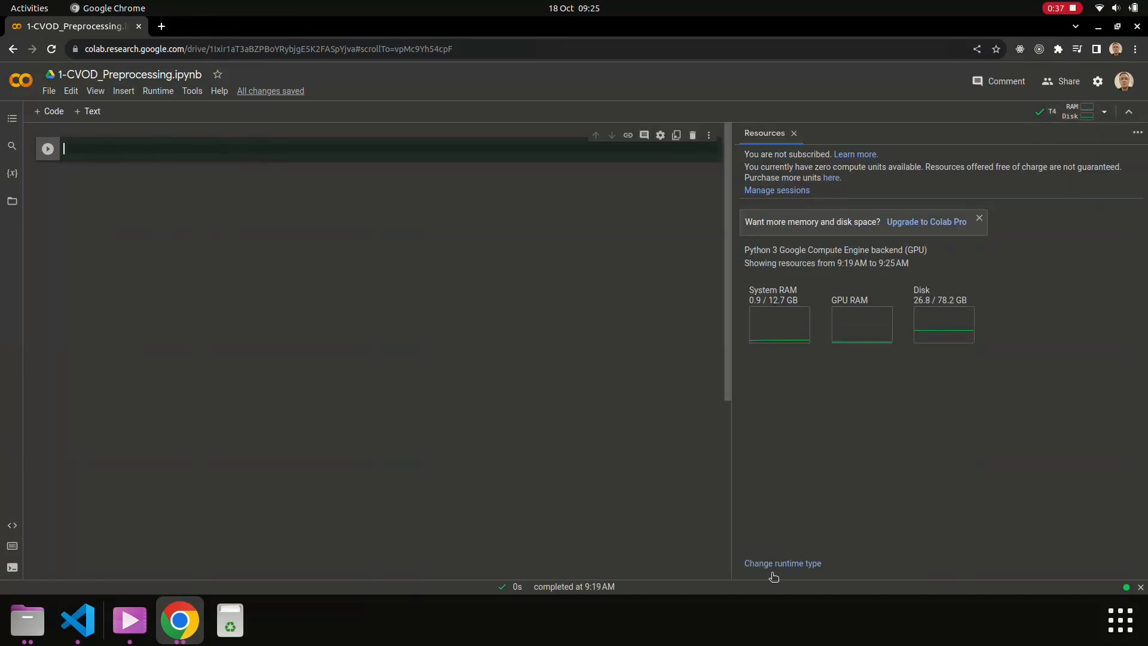
# Change the runtime type to Python 3 with a T4 GPU, save it, and close the Resources panel.
pyautogui.click(782, 563)
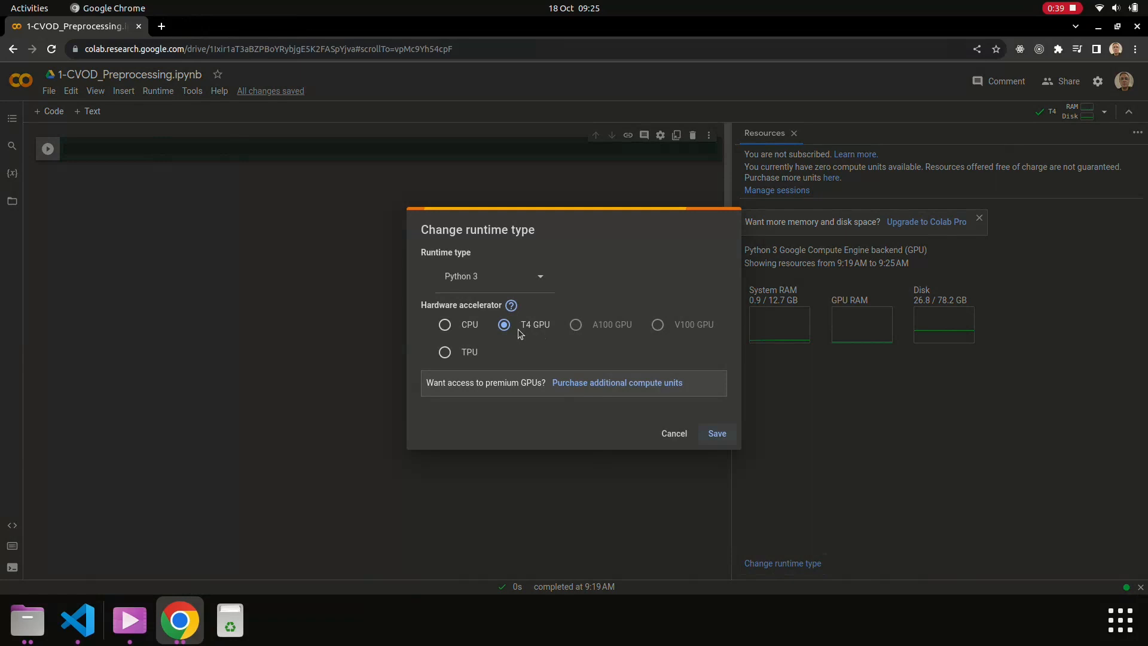
pyautogui.click(495, 276)
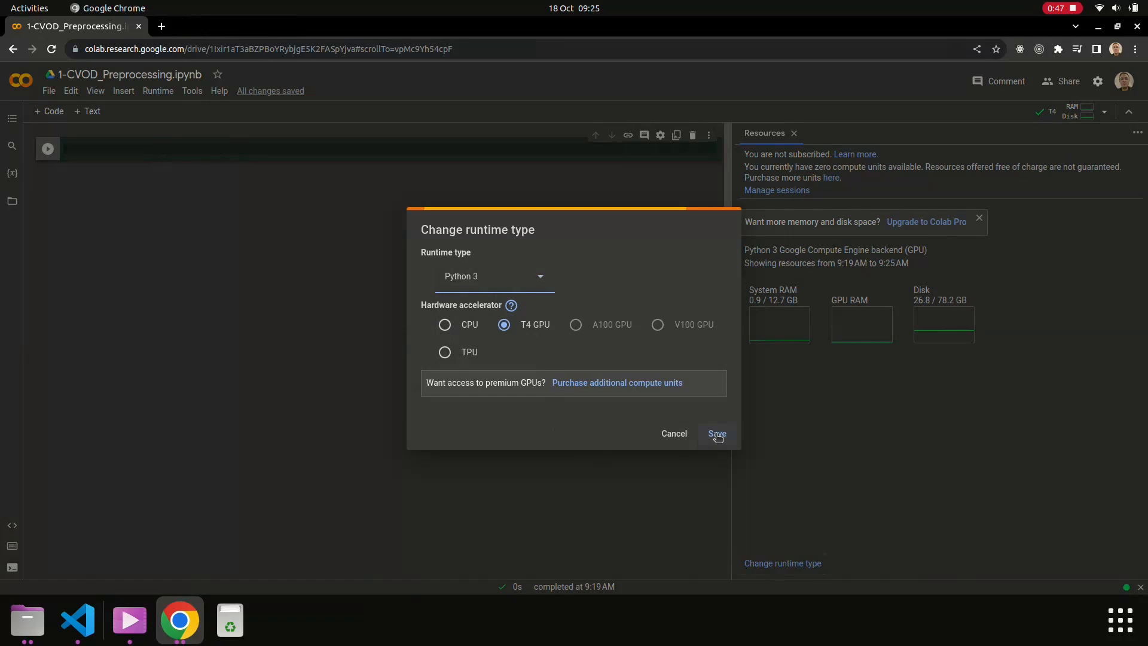
pyautogui.click(715, 433)
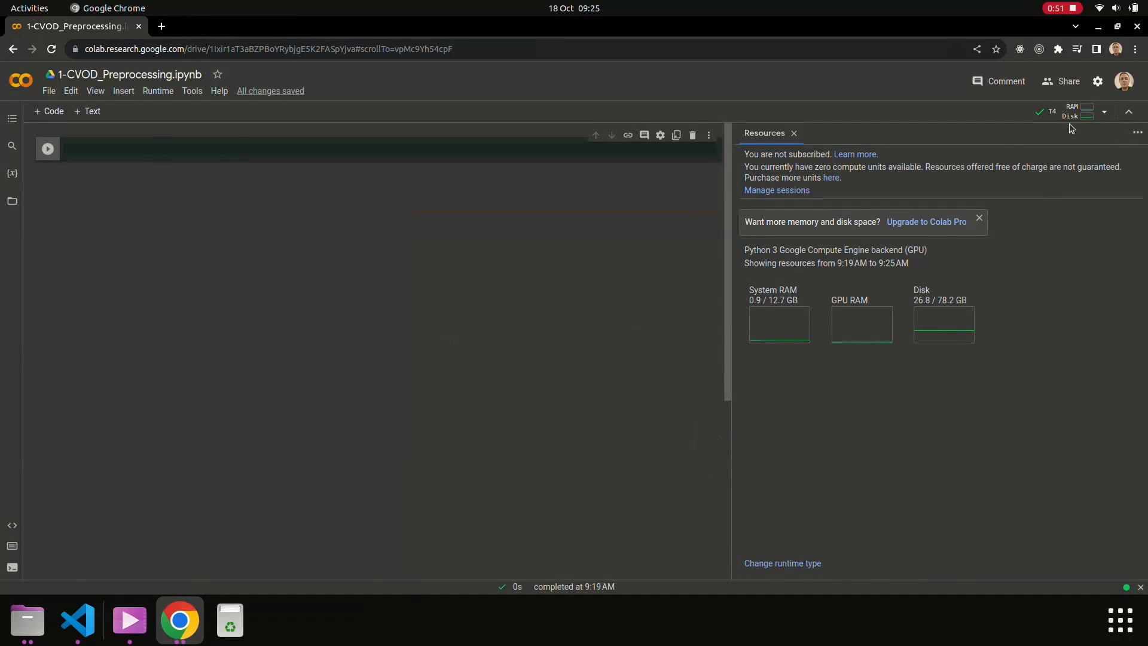
pyautogui.click(793, 133)
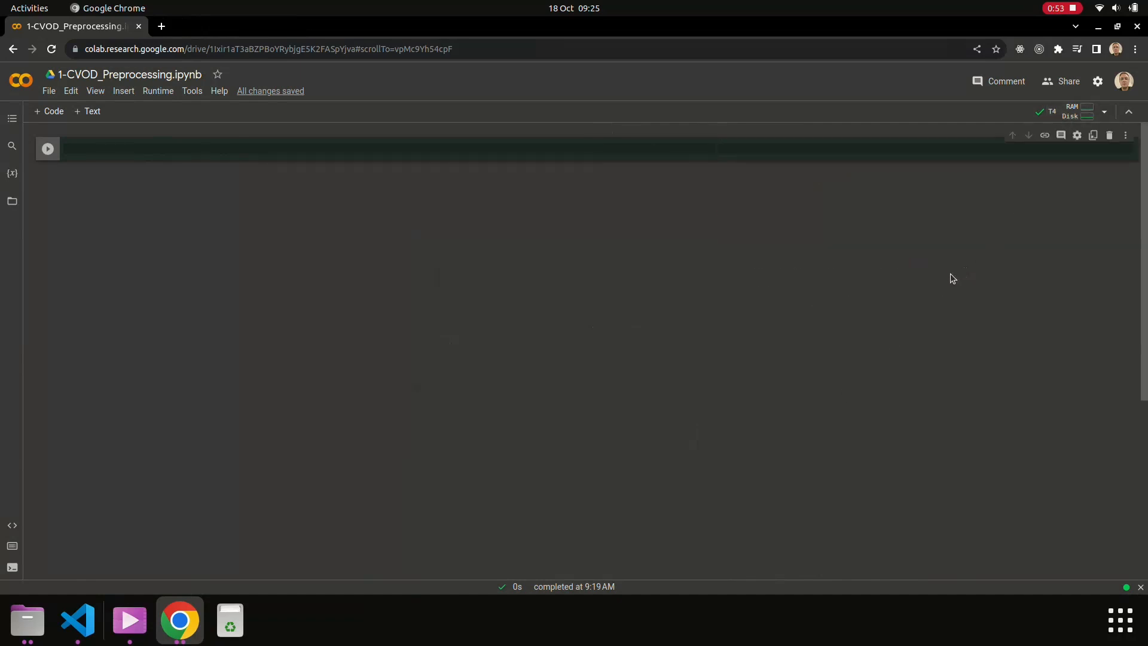